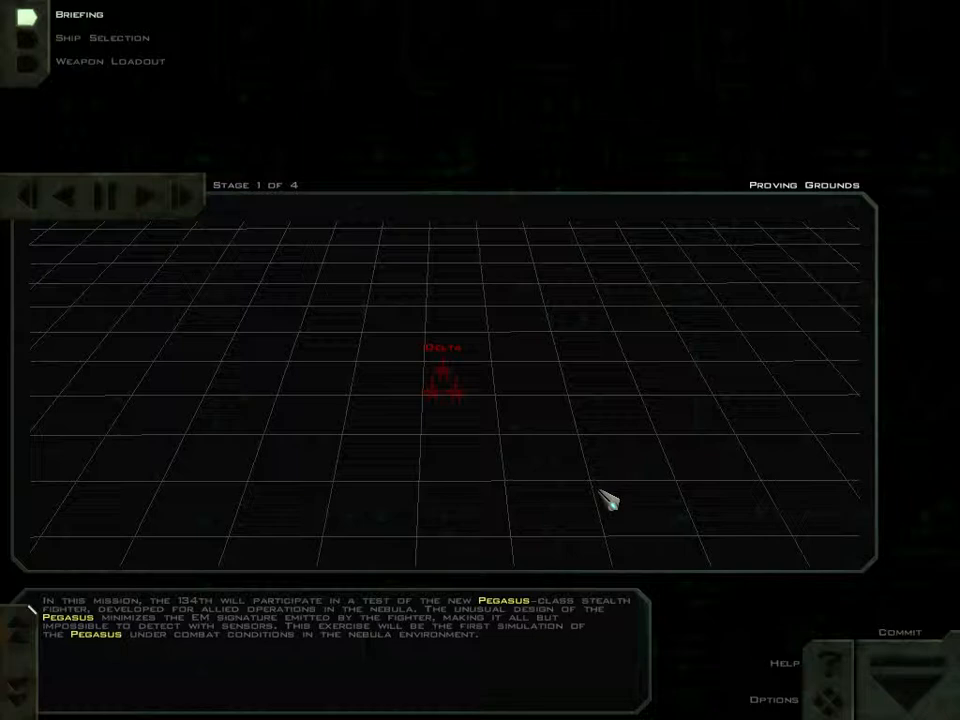
- Advance the Proving Grounds briefing from stage 1 through to stage 3 of 4
click(148, 196)
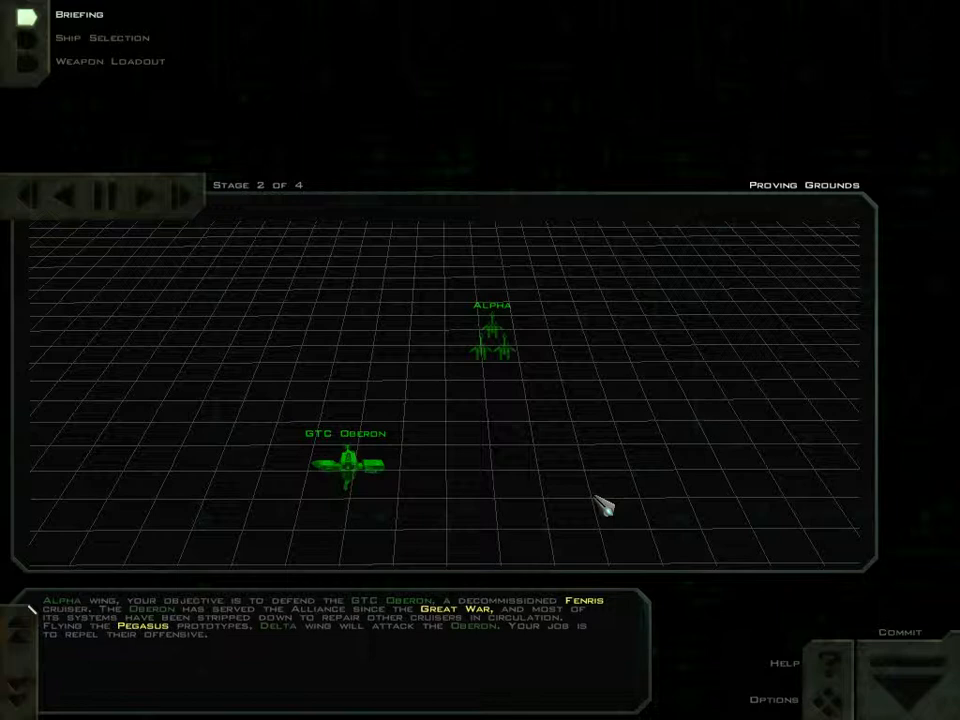
click(172, 192)
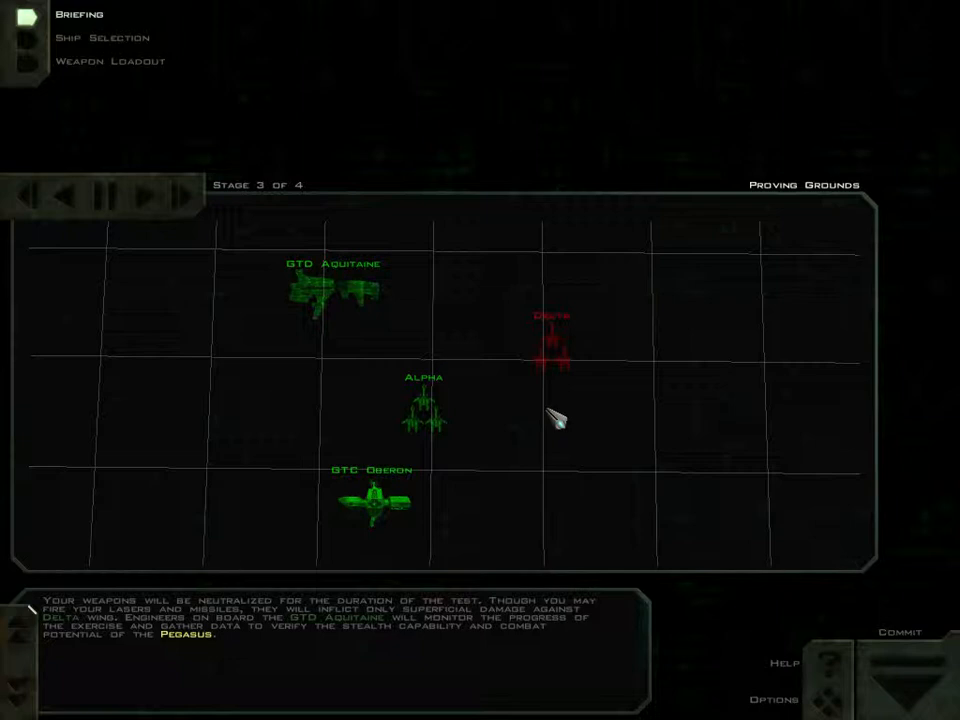
- Move past the mission objectives and Pegasus ship selection to the Weapon Loadout screen
click(156, 194)
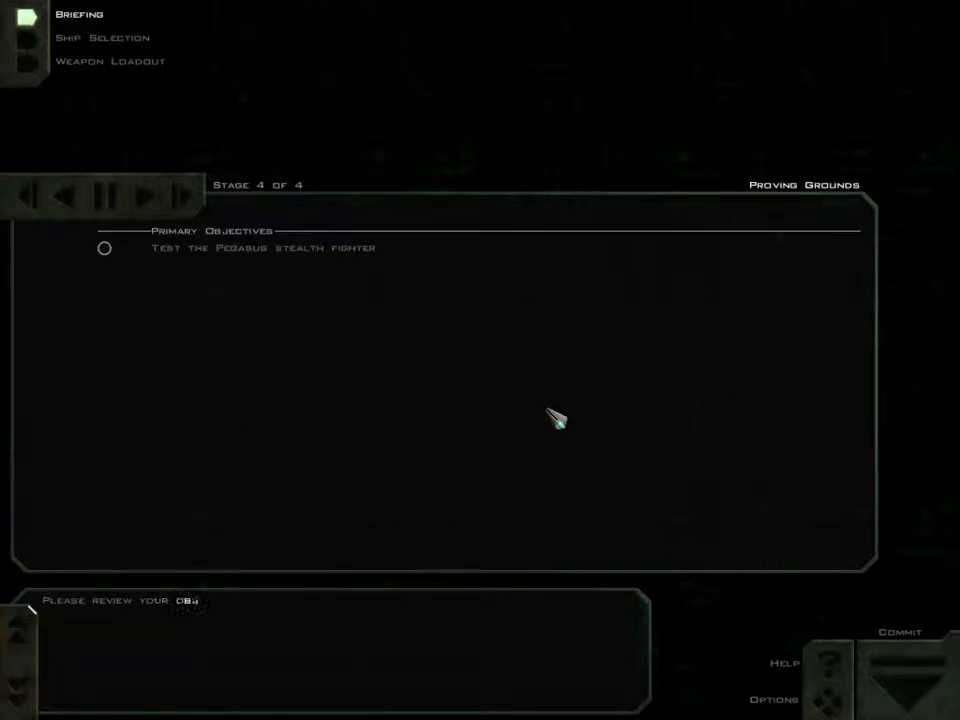
click(102, 36)
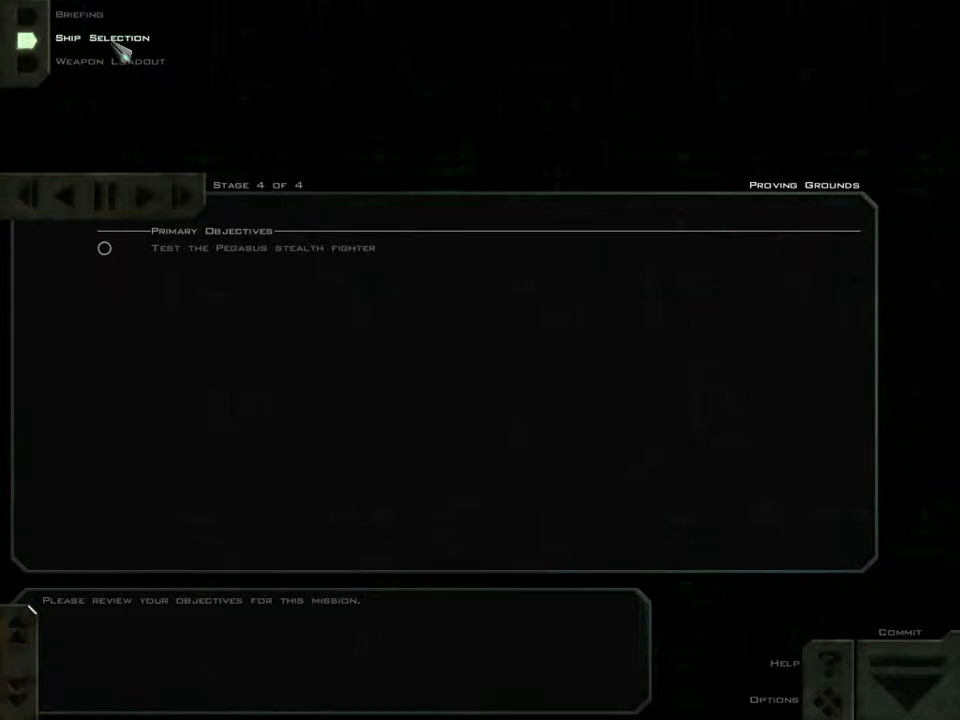
click(100, 38)
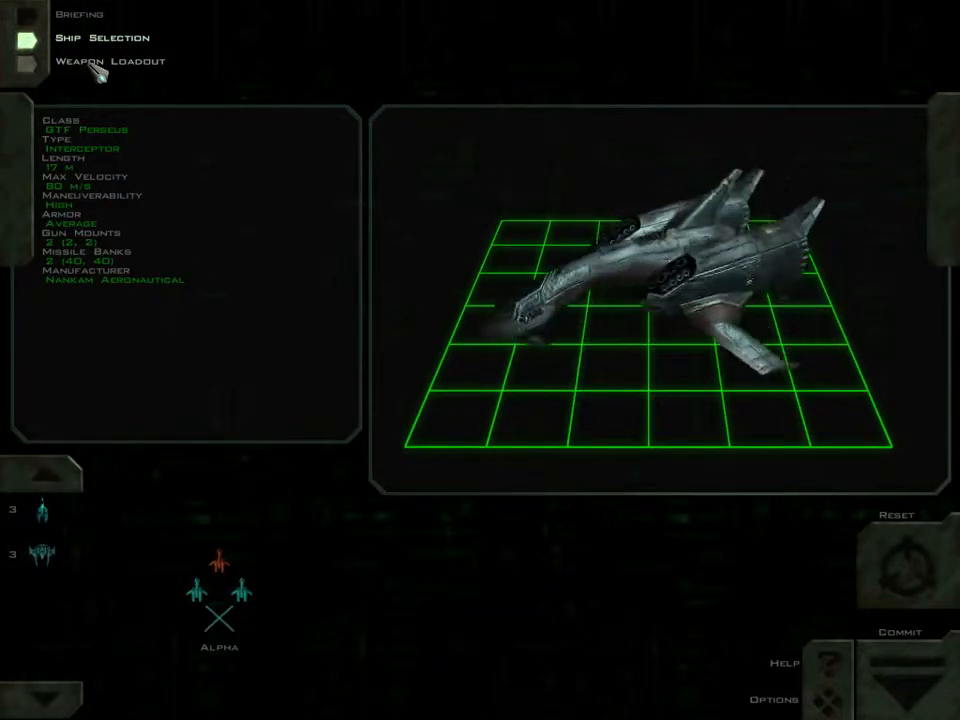
click(110, 60)
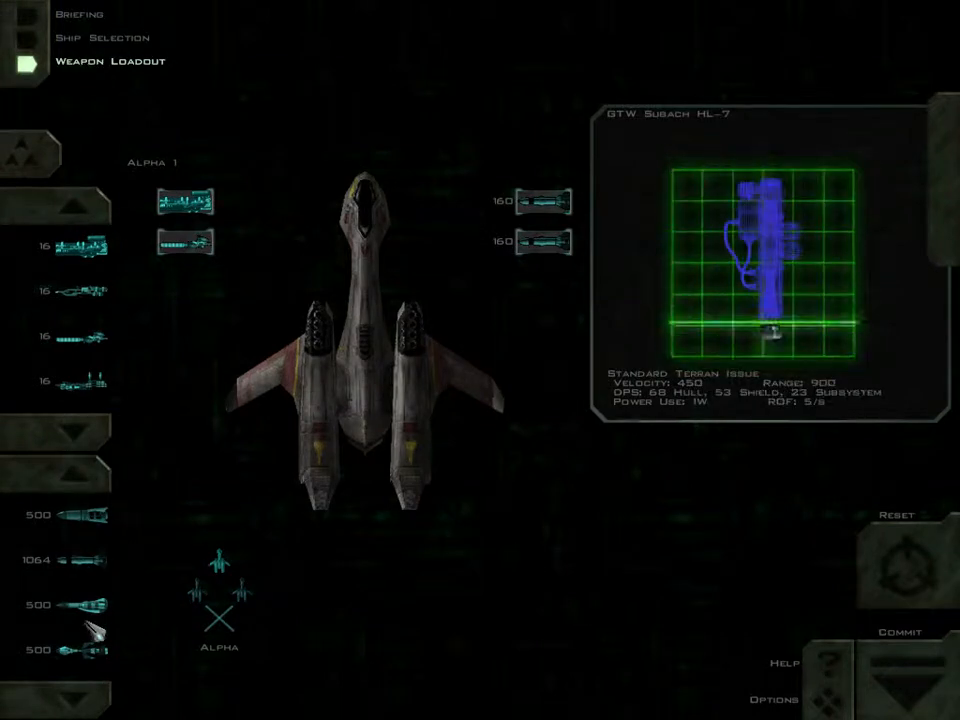
- Review Alpha 3's Subach HL-7 loadout, then return to Alpha 1's weapon banks
click(536, 200)
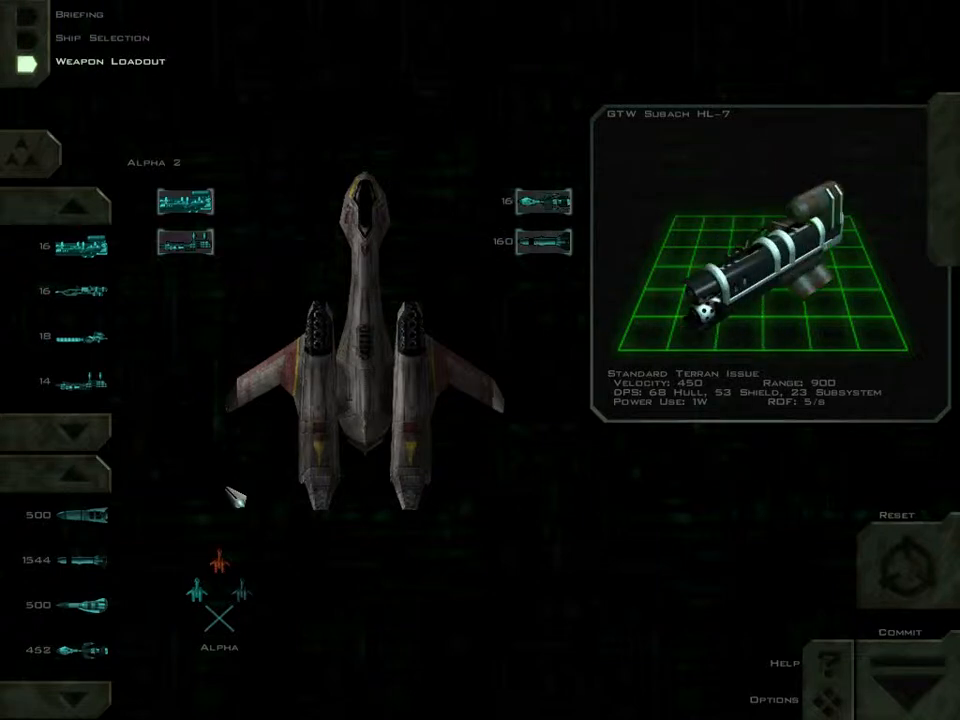
click(542, 240)
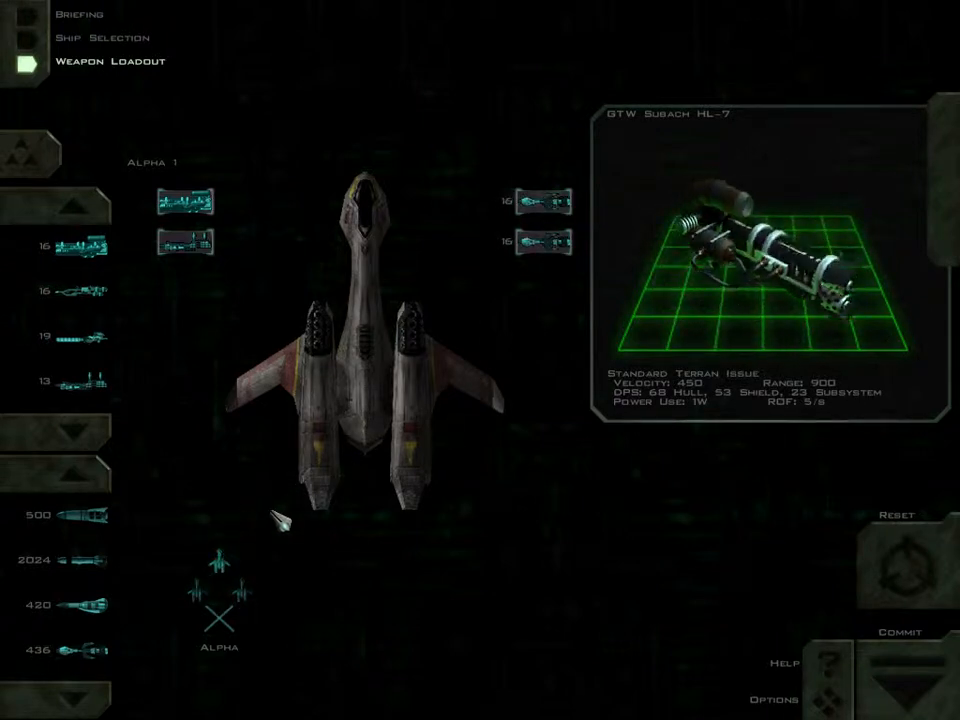
click(892, 632)
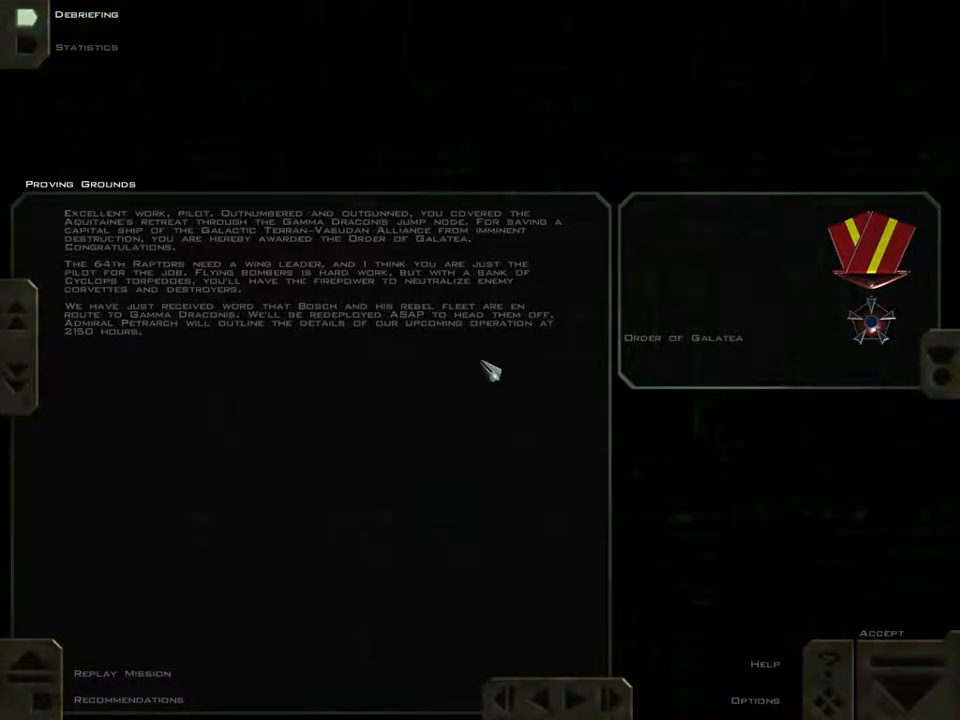
mouse_move(656, 456)
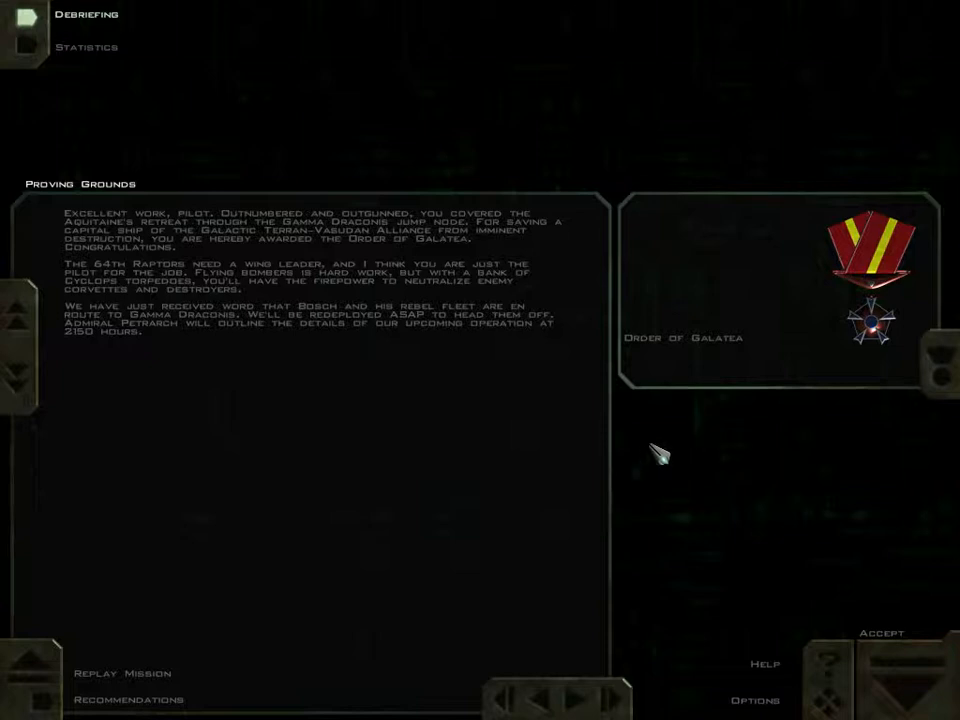
- Show the red recommendation text beneath the debriefing report, beside the Order of Galatea award
click(128, 700)
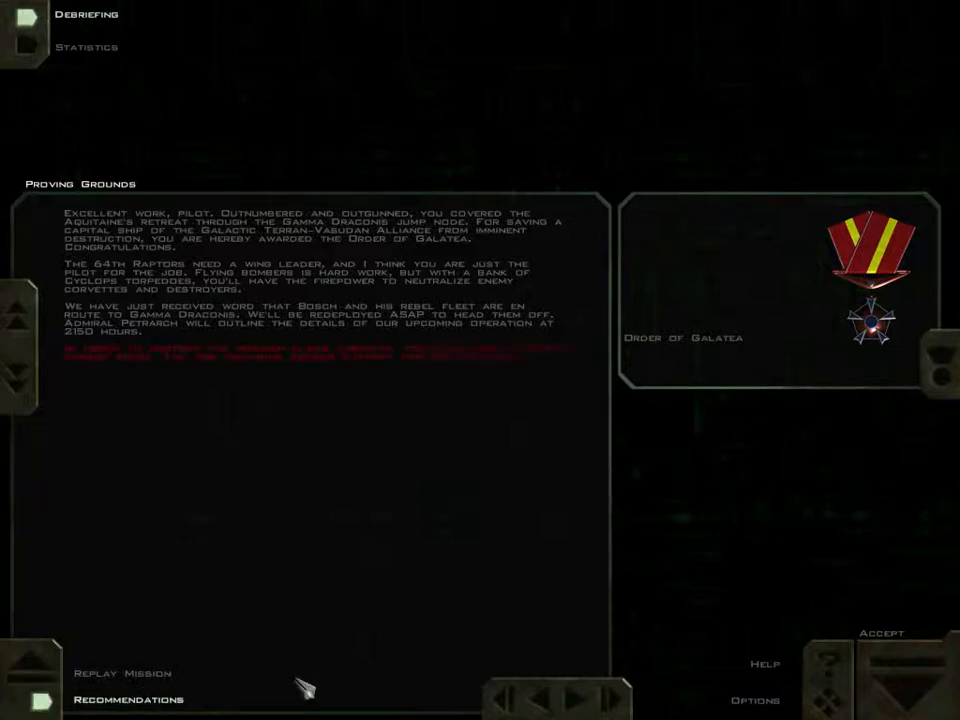